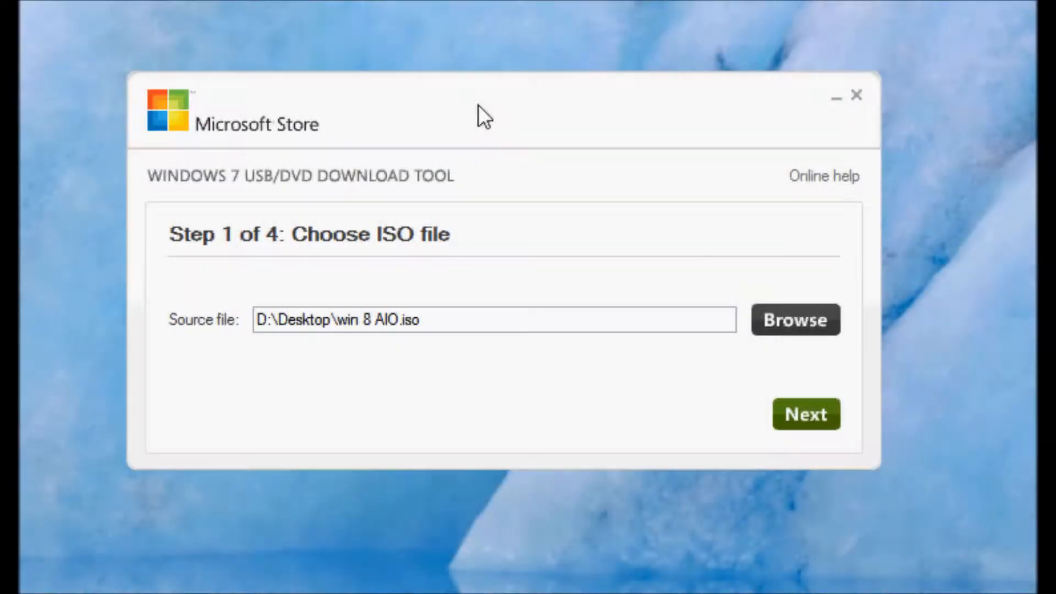
Step: Accept win 8 AIO.iso as the source file and continue to media type selection
{"action": "left_click", "coordinate": [805, 413]}
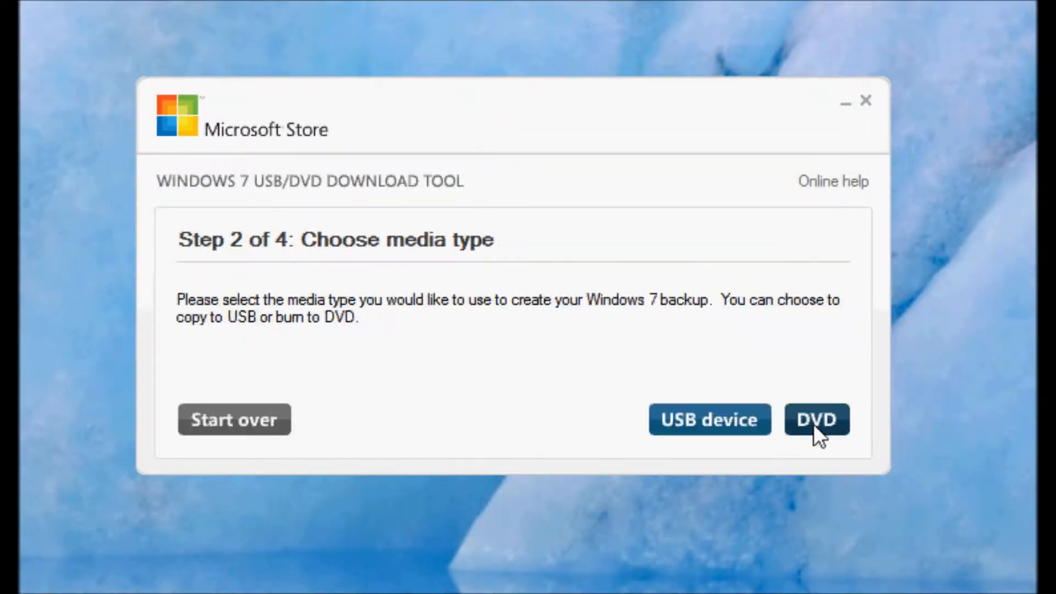
{"action": "mouse_move", "coordinate": [695, 542]}
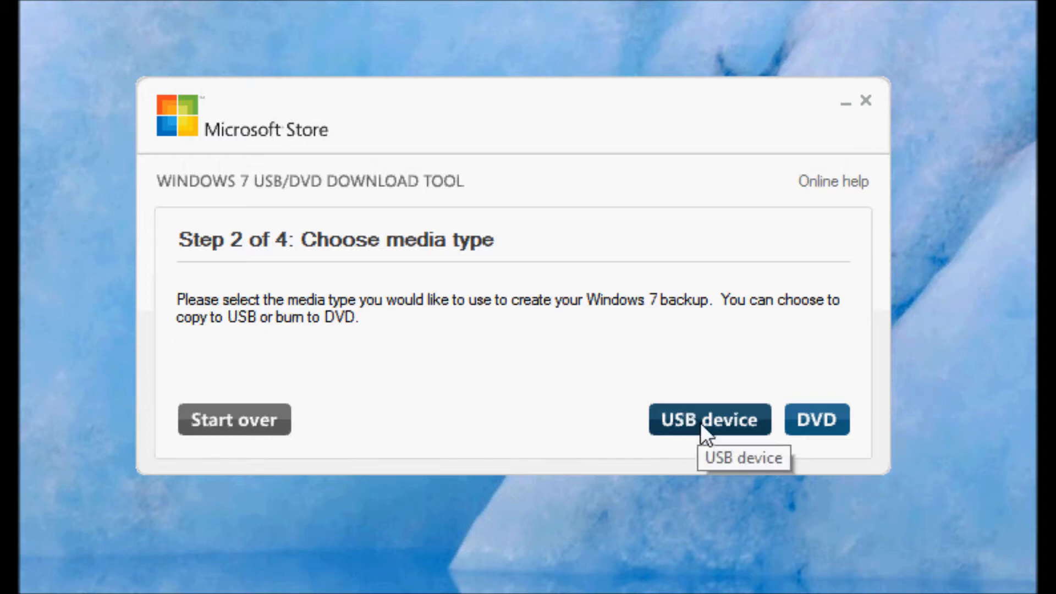
Step: Choose USB device as the media type, with F:\ Removable Disk as target
{"action": "left_click", "coordinate": [708, 419]}
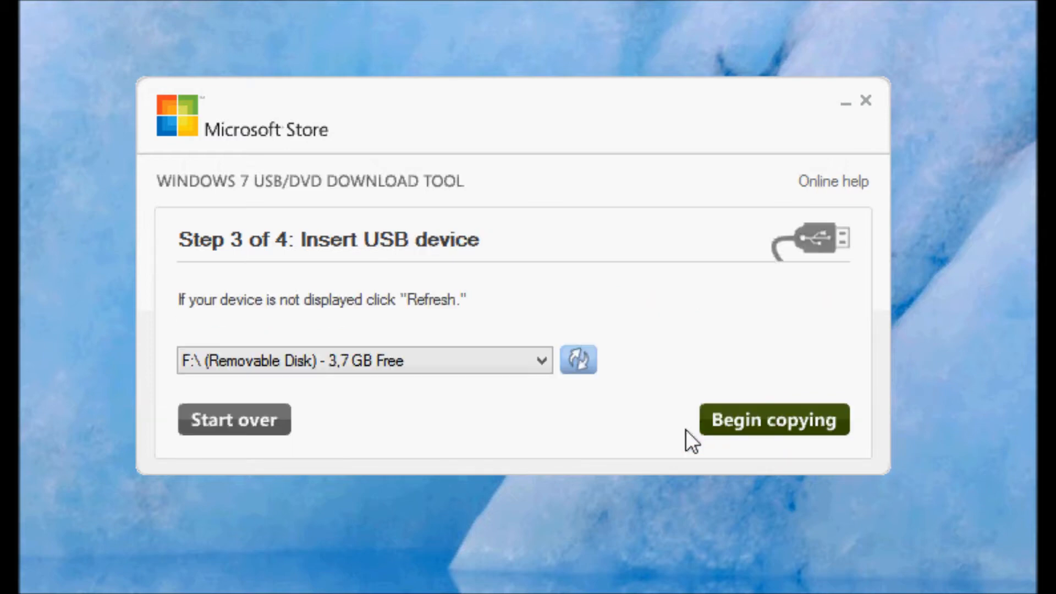
{"action": "left_click", "coordinate": [364, 359]}
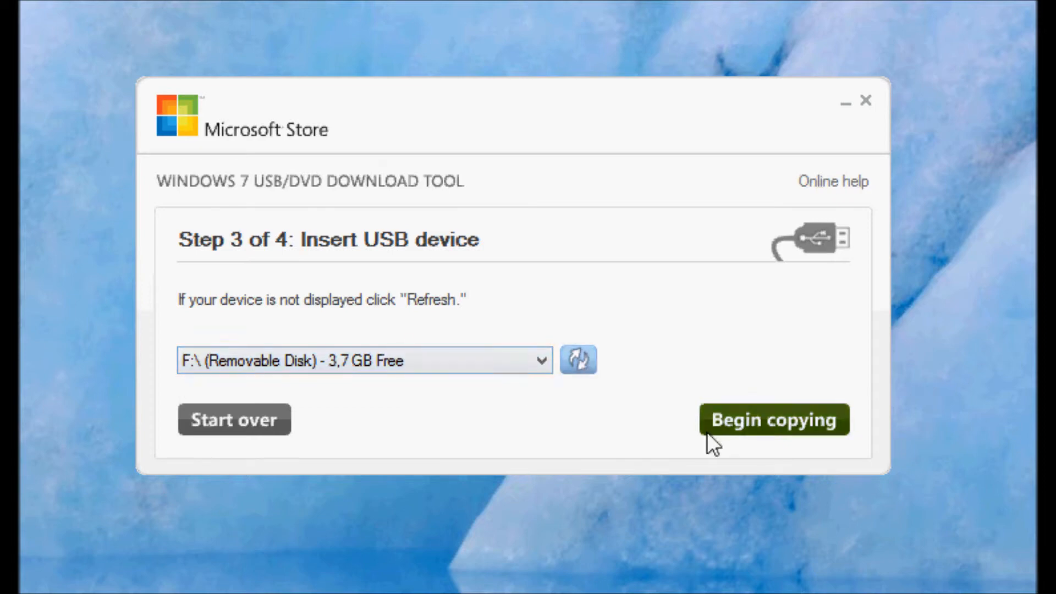
{"action": "mouse_move", "coordinate": [777, 428]}
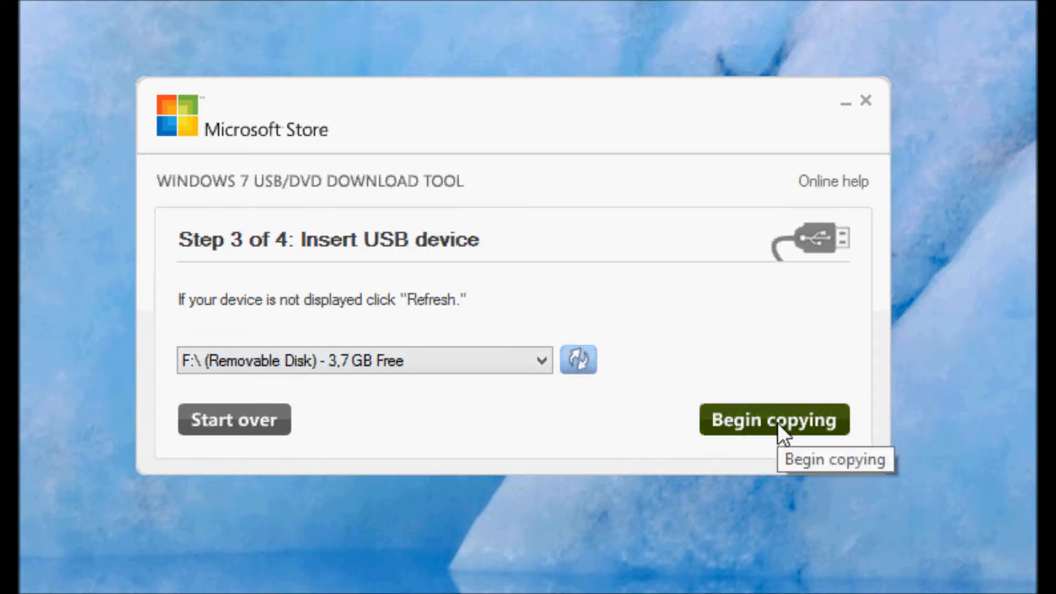
Step: Begin copying and confirm erasing the F: USB drive so formatting starts
{"action": "left_click", "coordinate": [773, 419]}
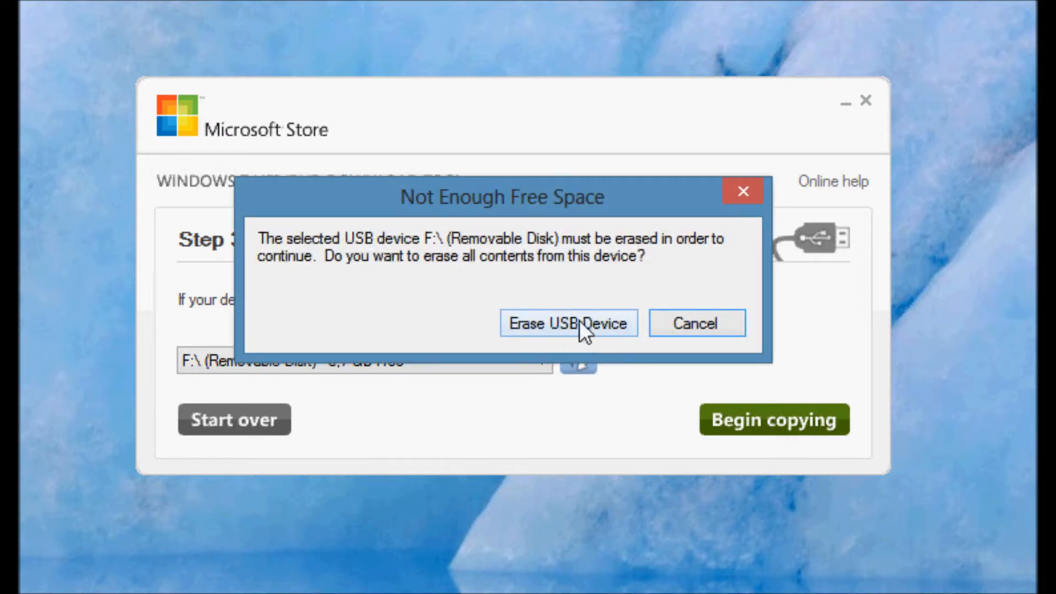
{"action": "left_click", "coordinate": [568, 323]}
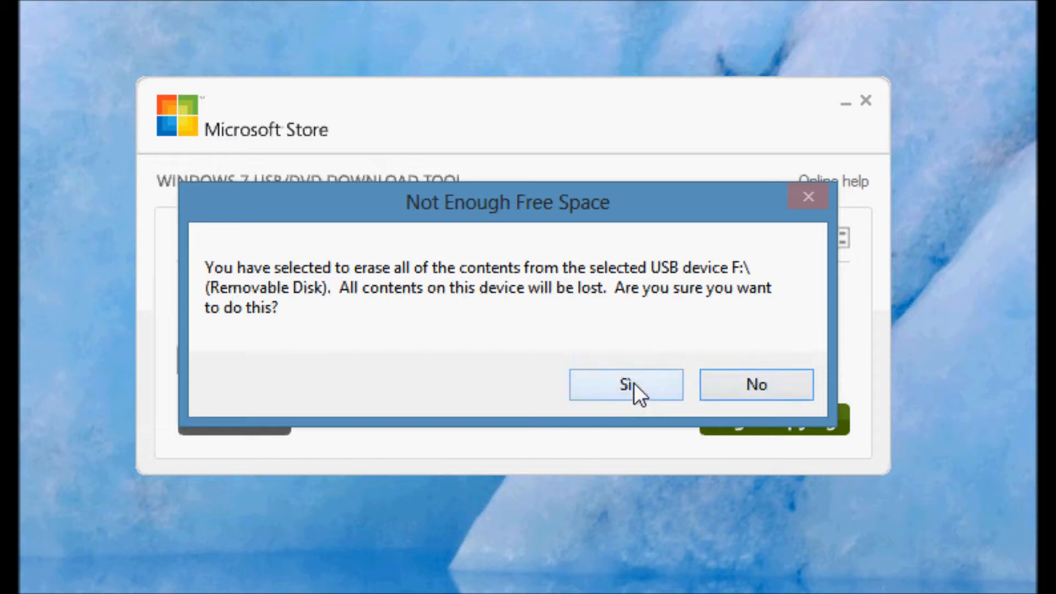
{"action": "left_click", "coordinate": [624, 385]}
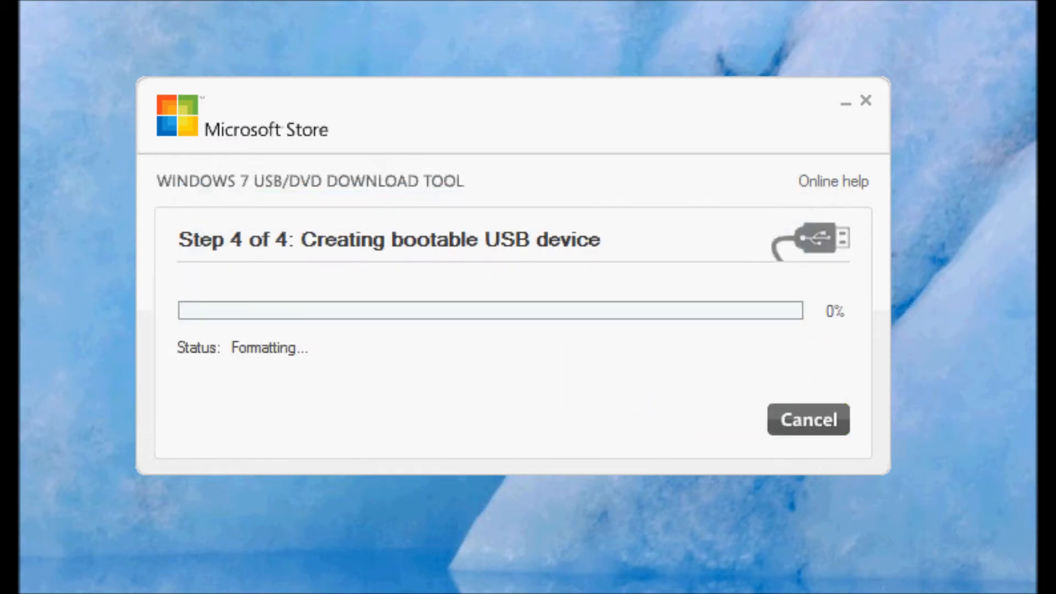